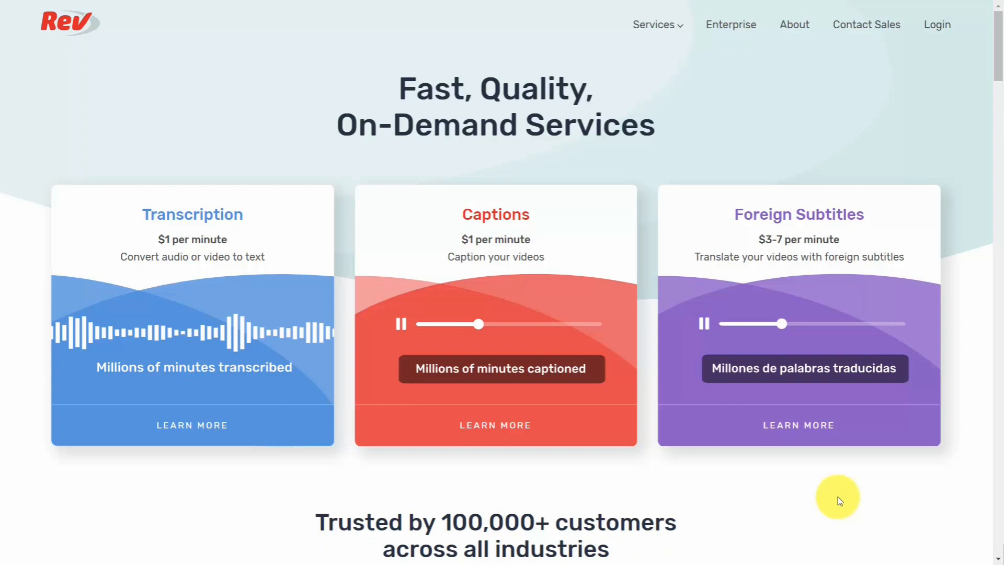
mouse_move(396, 481)
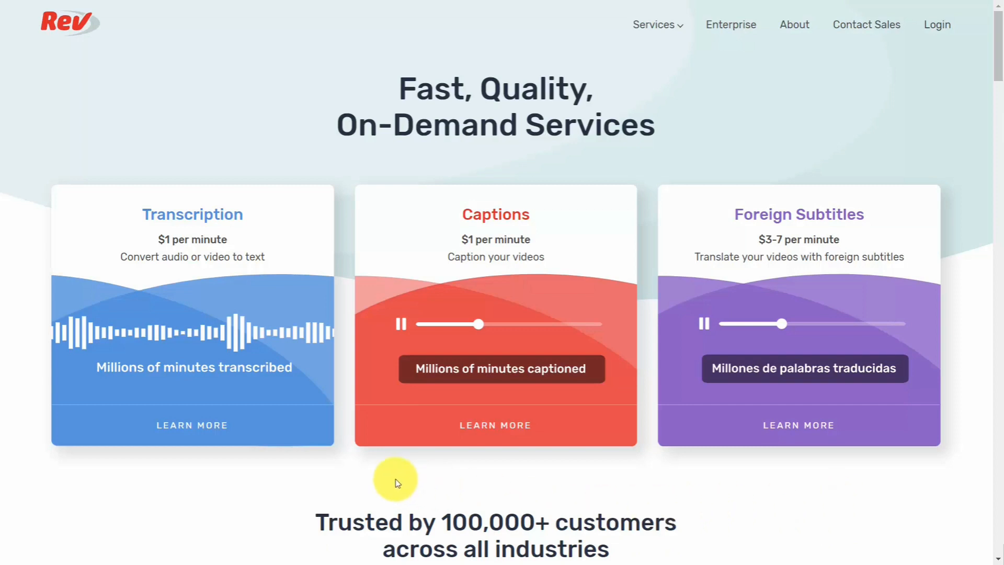
mouse_move(394, 479)
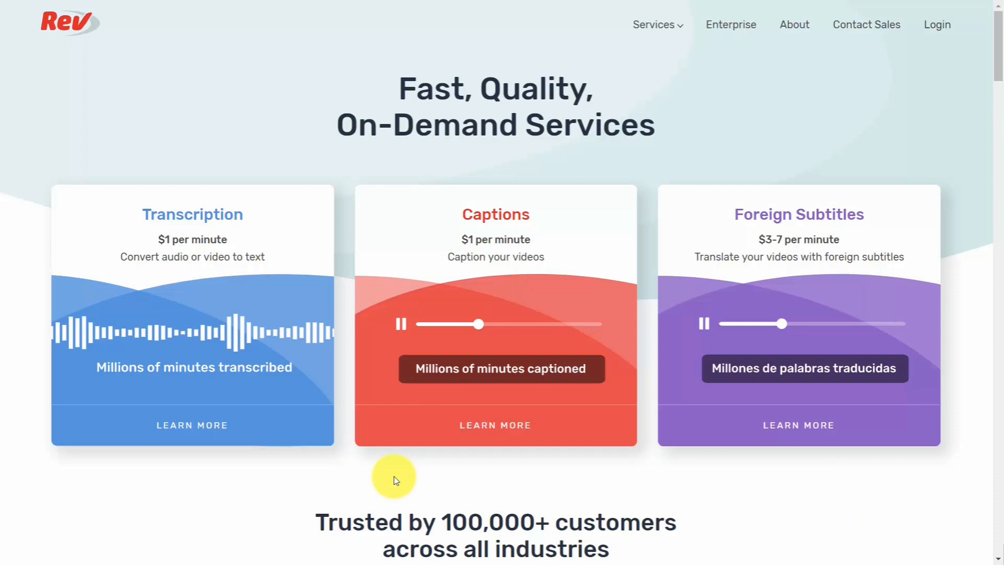
mouse_move(382, 469)
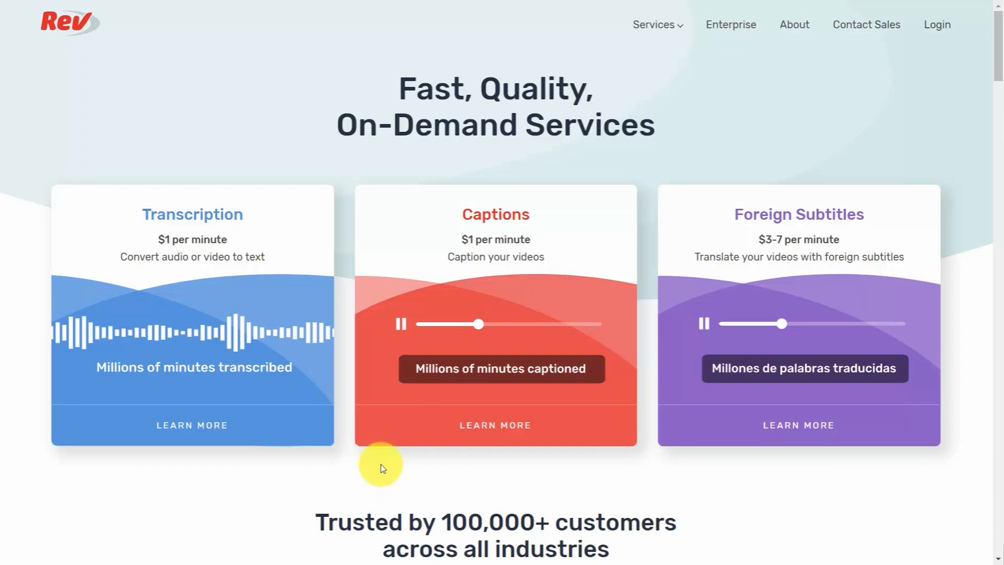
mouse_move(448, 216)
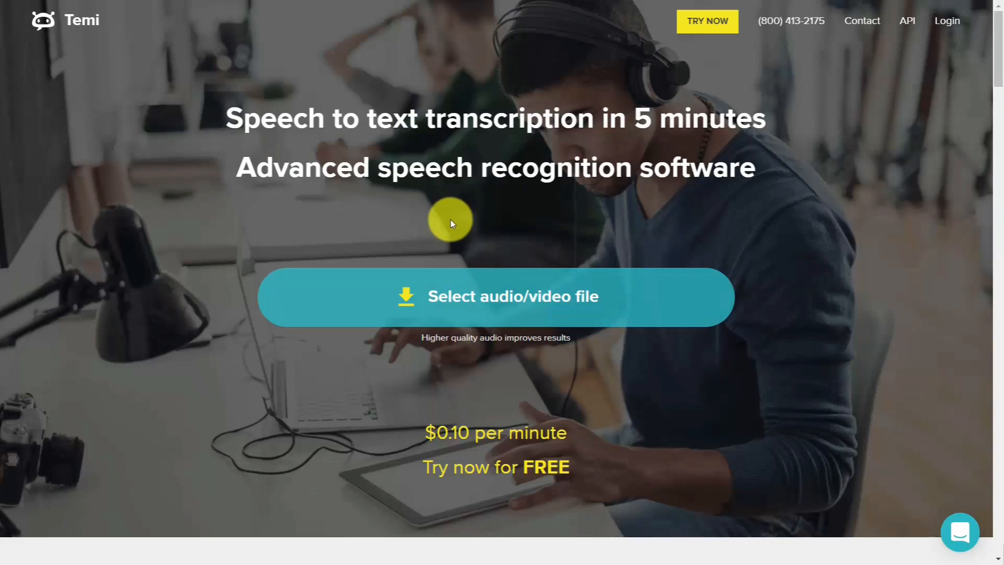
mouse_move(453, 220)
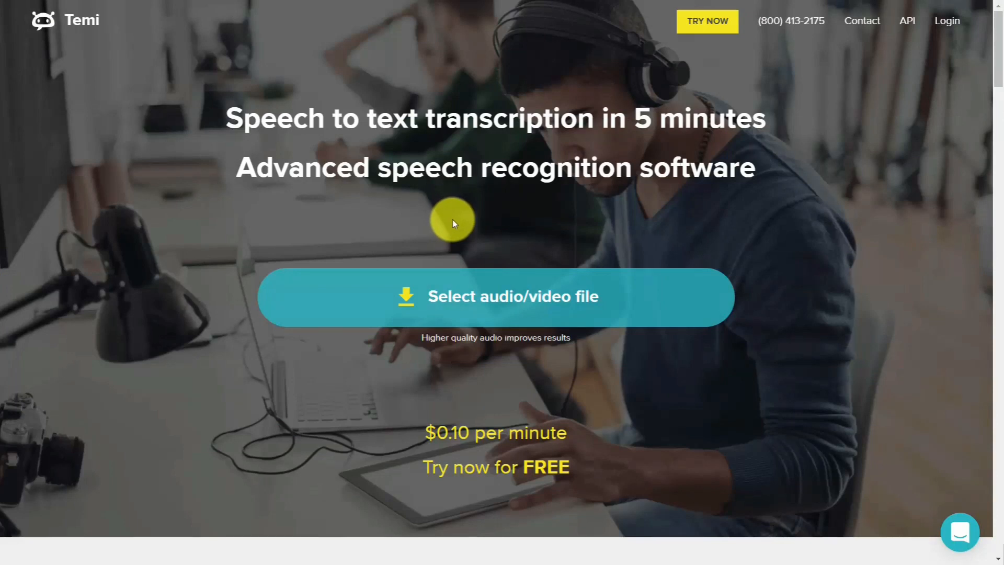
mouse_move(455, 227)
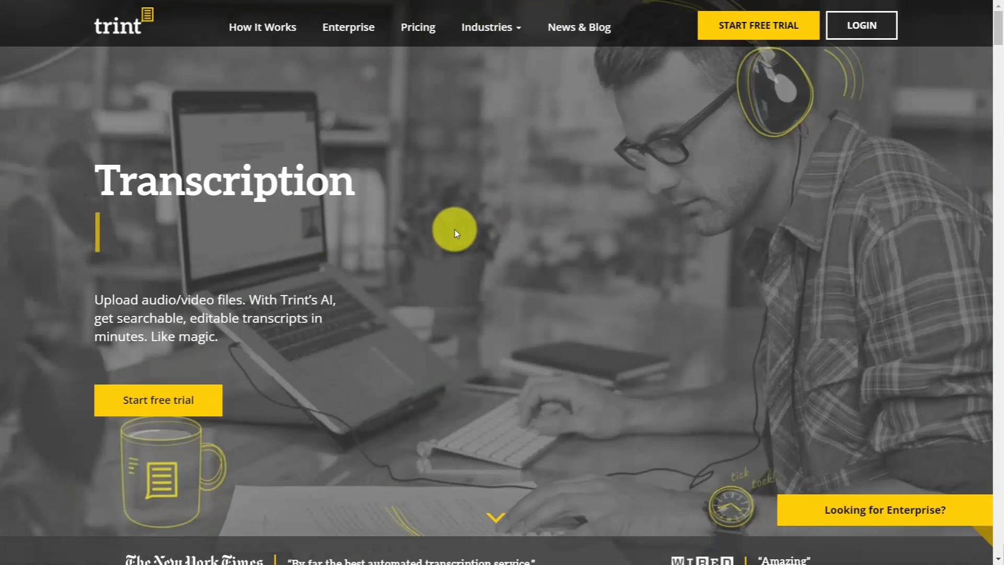
Step: Bring up Otter.ai's site and its plan comparison of features across the three tiers
left_click(417, 27)
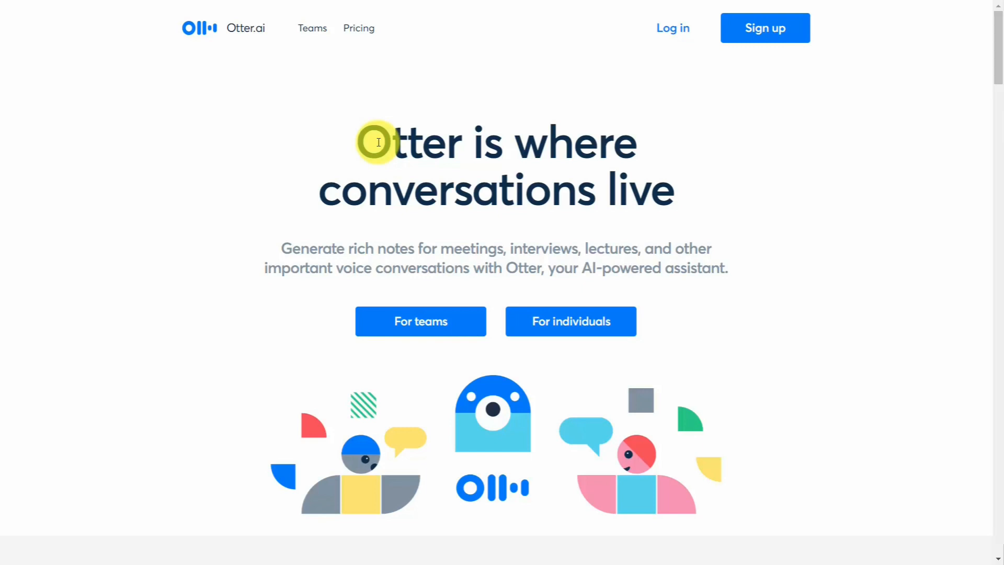
left_click(359, 27)
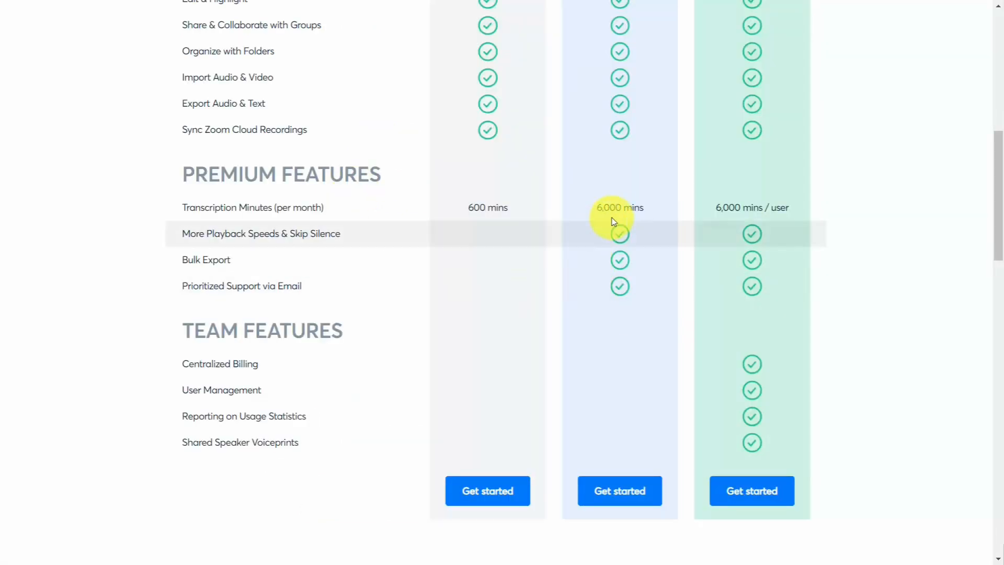
mouse_move(583, 229)
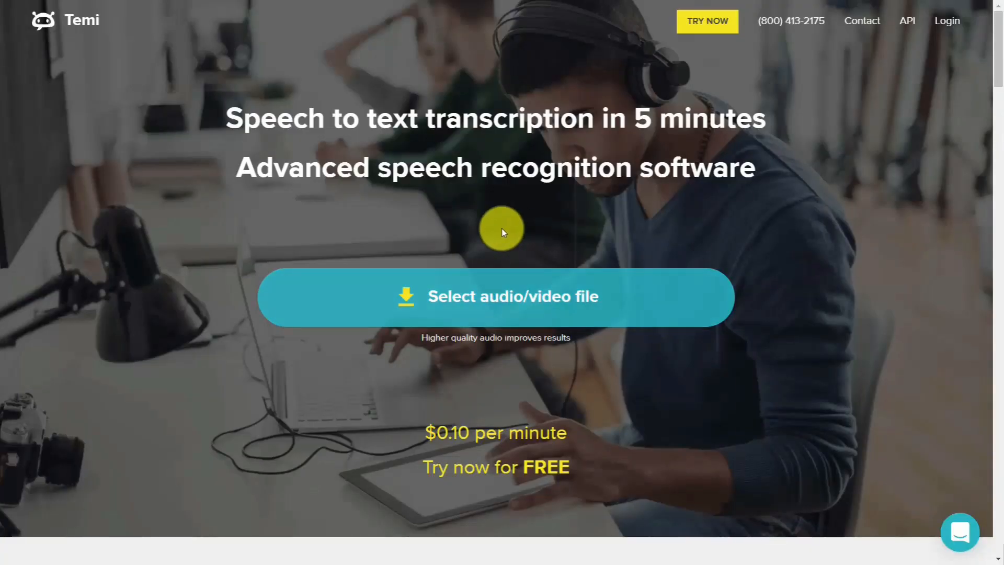
mouse_move(506, 296)
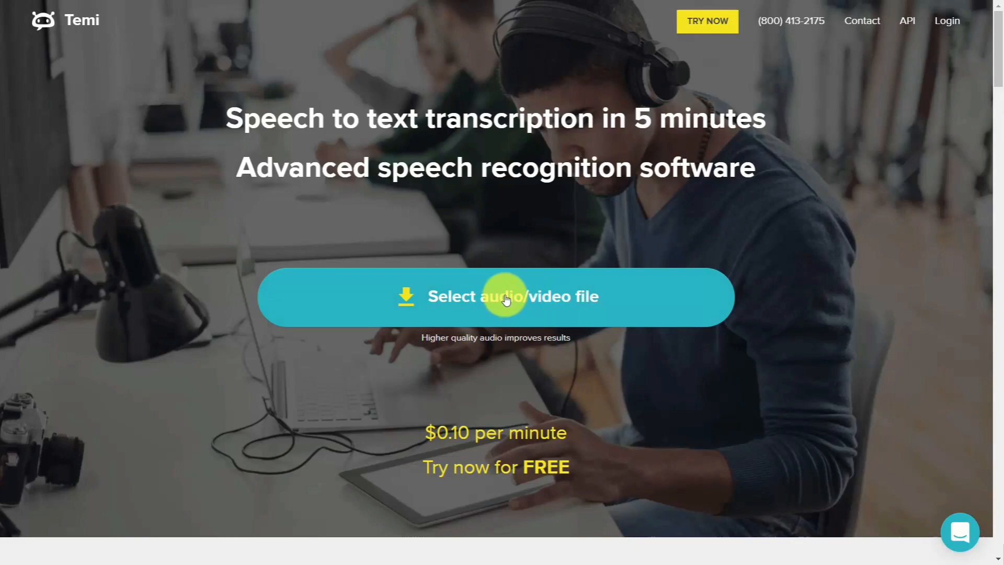
Step: Reach the Temi dashboard listing the four uploaded transcription files
left_click(496, 296)
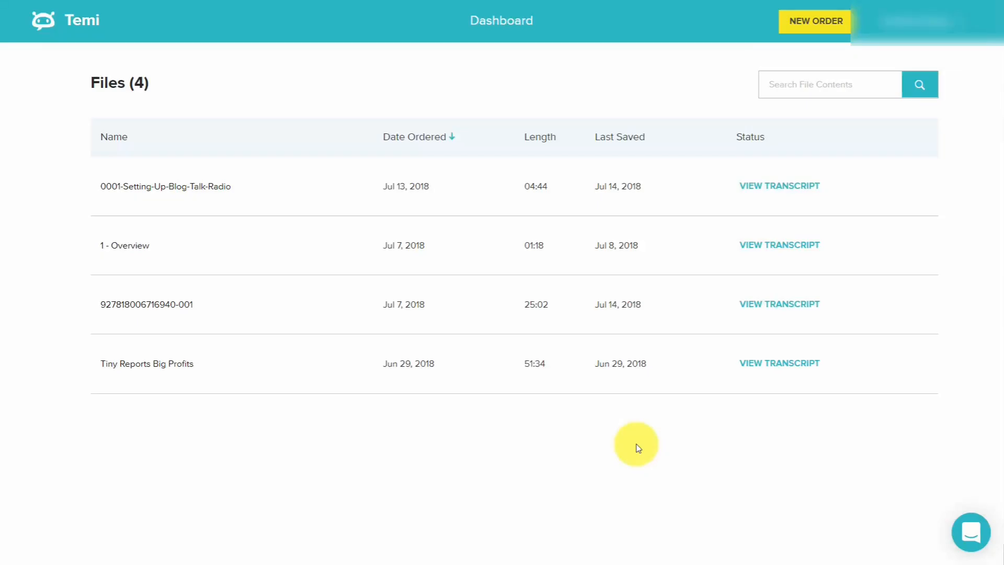
mouse_move(701, 460)
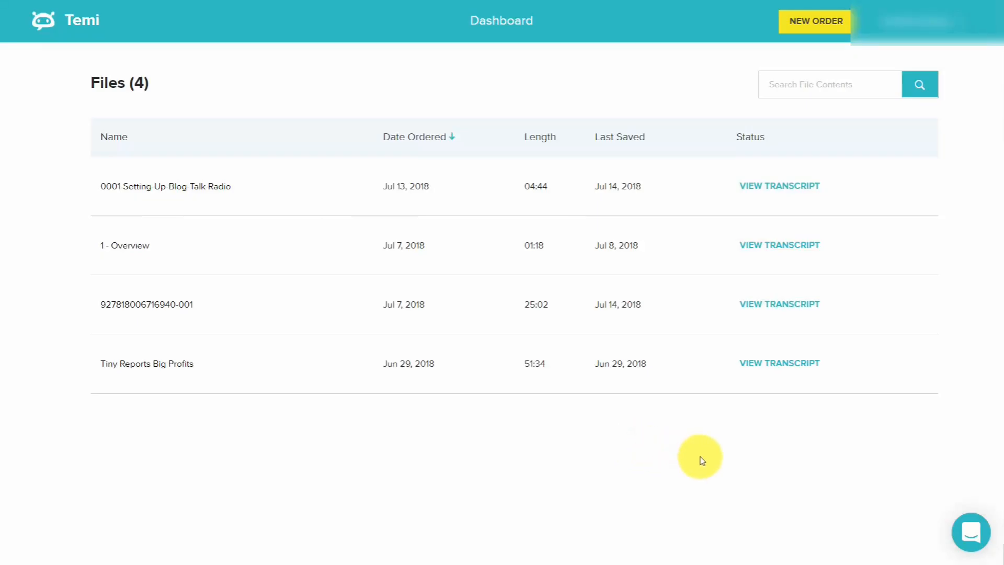
mouse_move(693, 445)
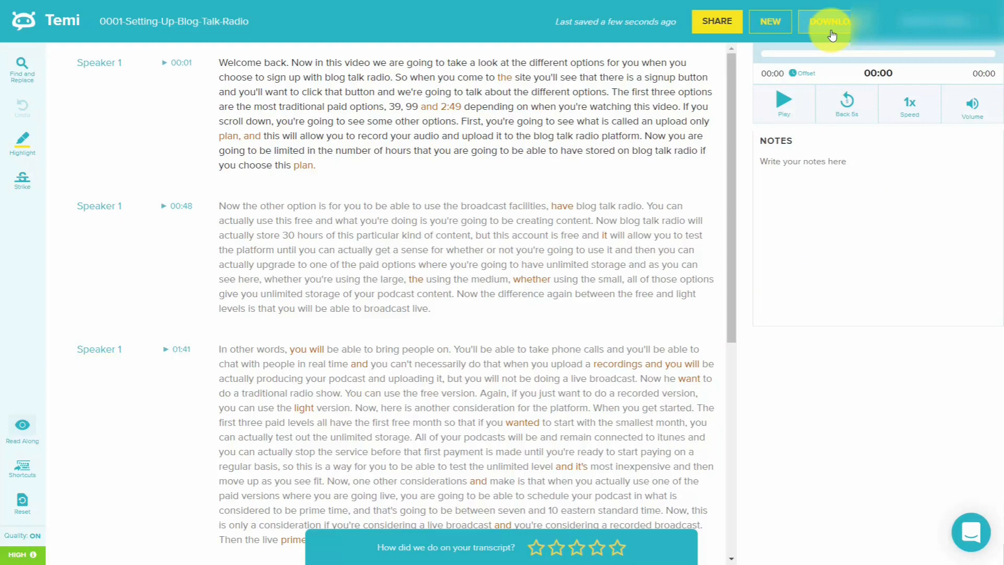
Step: Download the 0001-Setting-Up-Blog-Talk-Radio transcript in Microsoft Word (*.docx) format
left_click(826, 21)
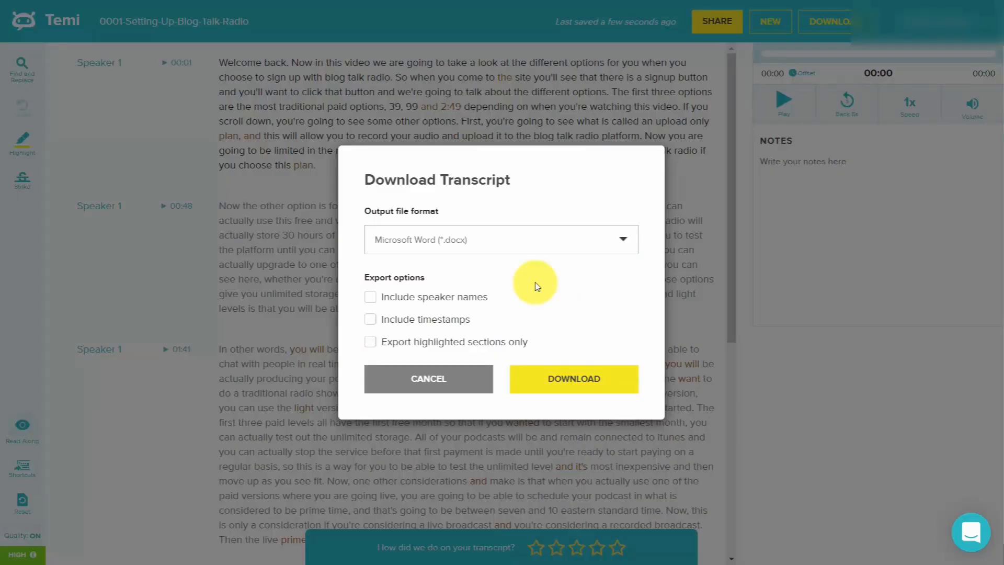
mouse_move(428, 330)
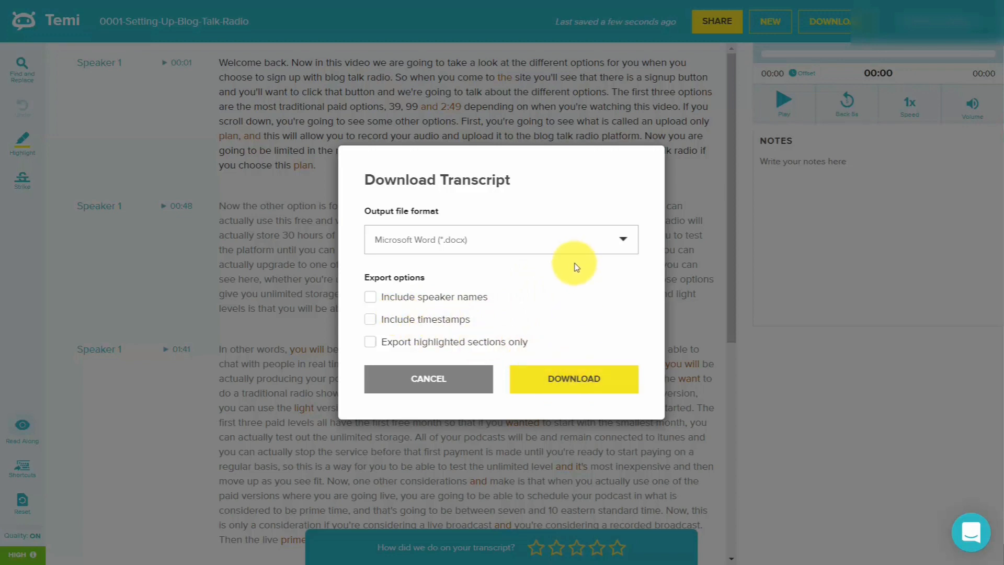
left_click(573, 379)
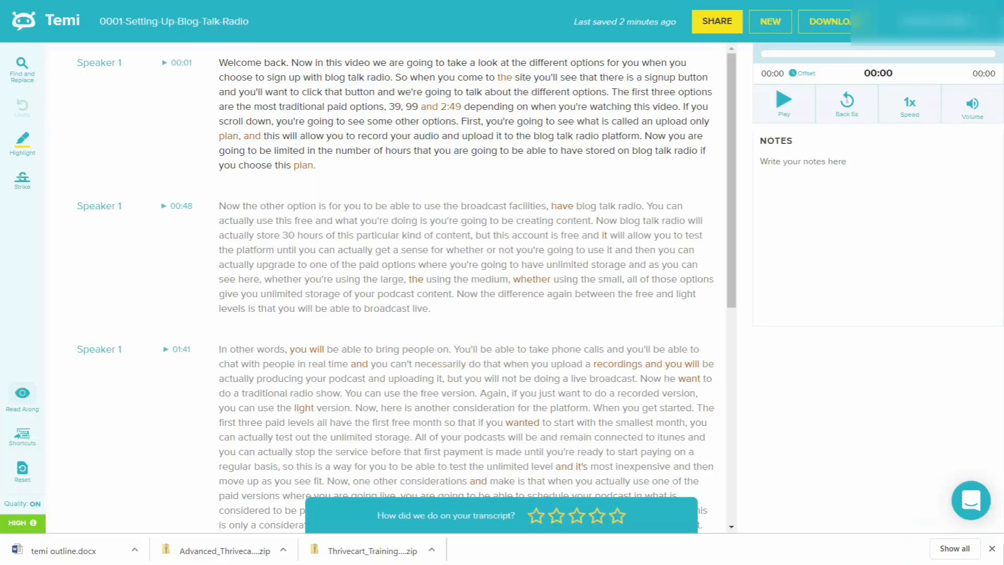
mouse_move(130, 547)
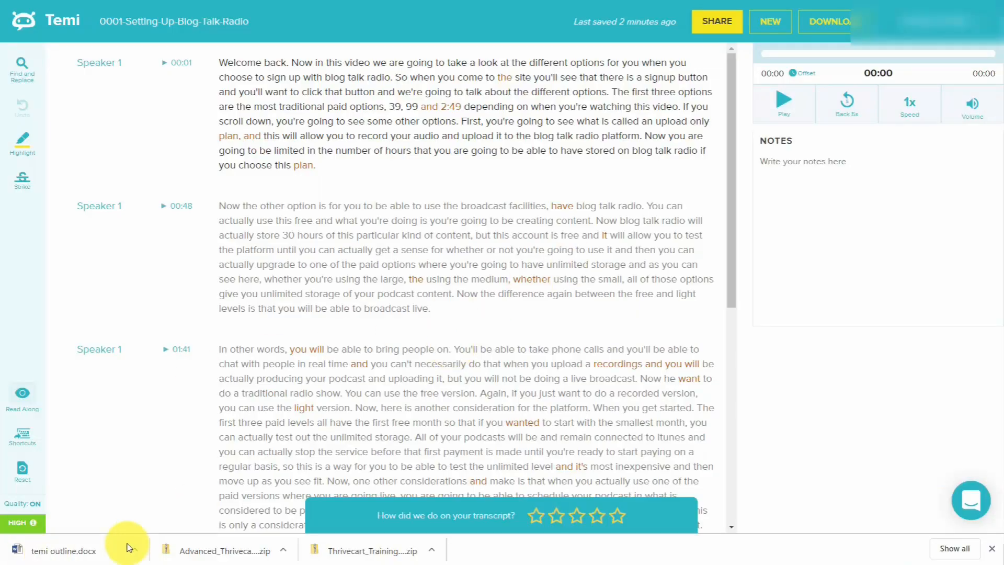
Step: Open temi outline.docx in Word with editing enabled and switch it to Outline view
left_click(63, 551)
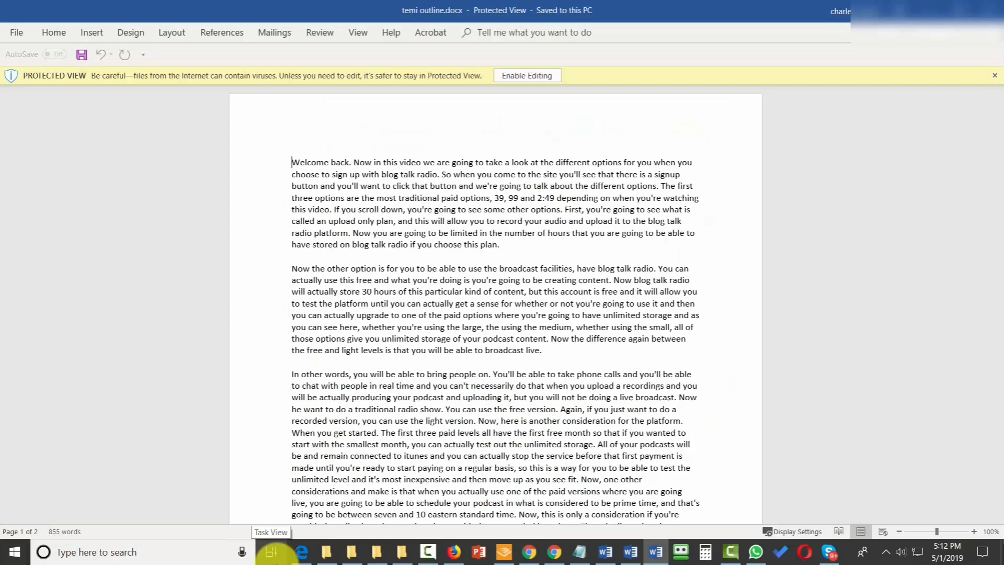
mouse_move(526, 75)
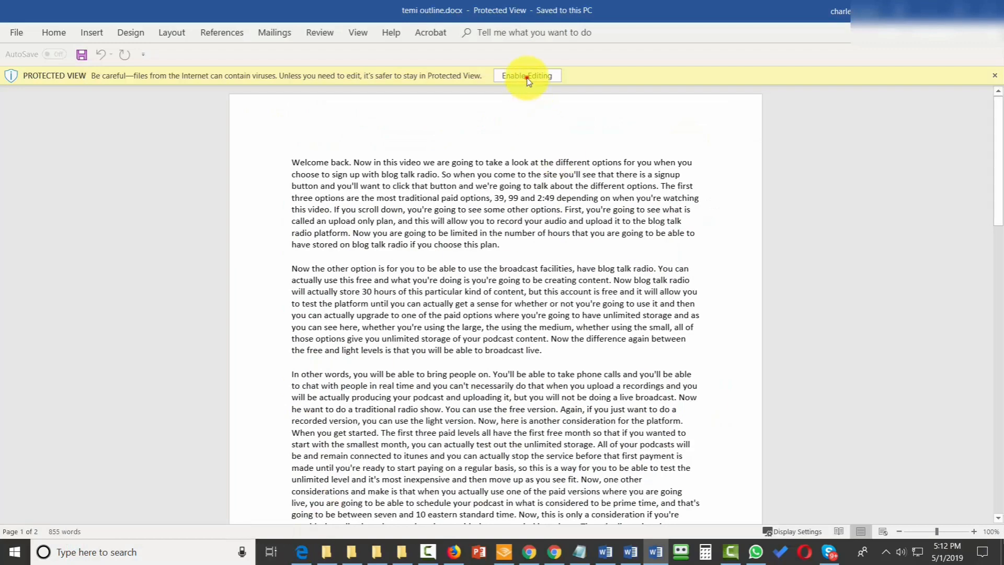
left_click(526, 75)
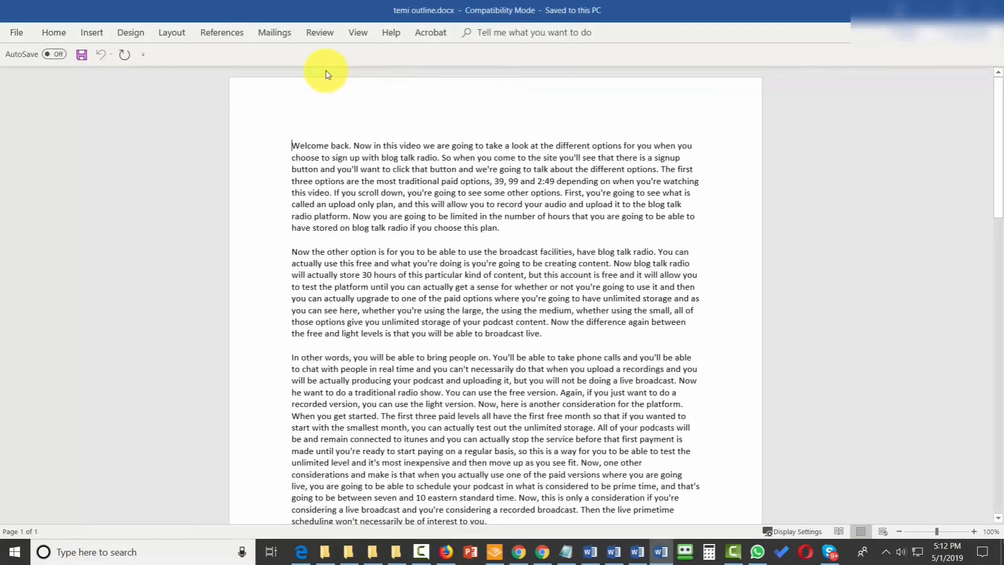
left_click(357, 32)
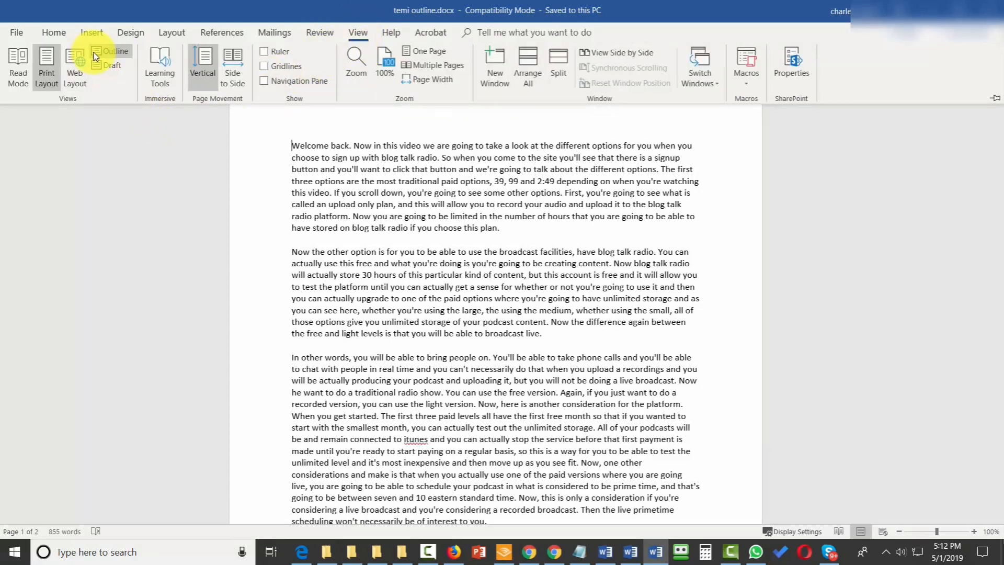
left_click(116, 51)
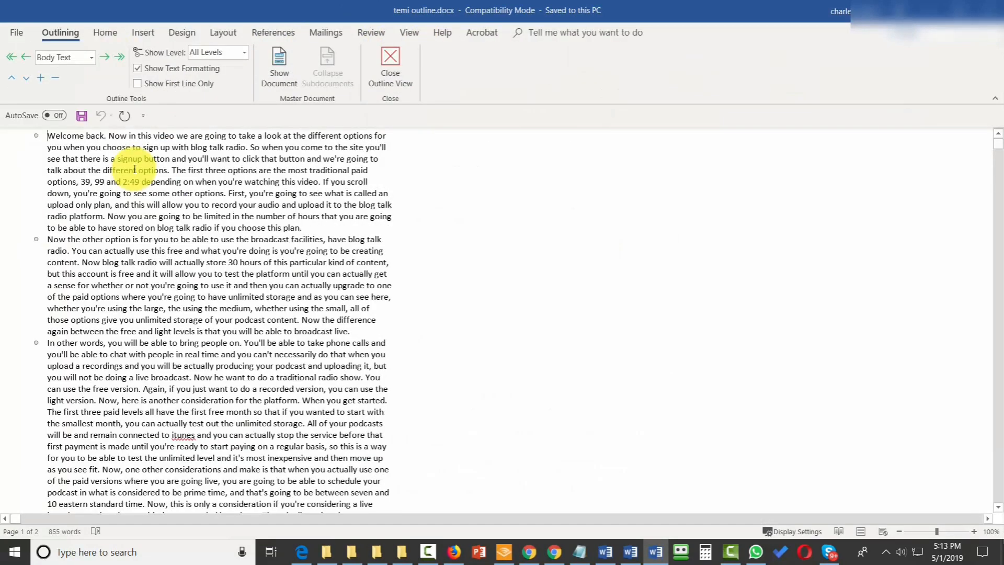